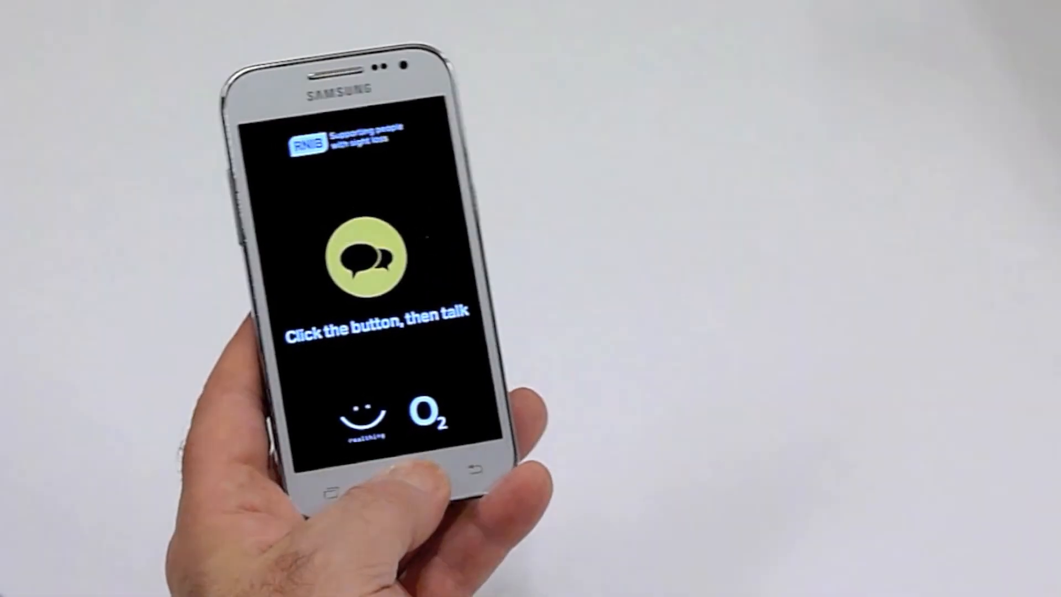
Step: Start the assistant listening with the green speech-bubble button and let a first spoken request run
left_click(365, 259)
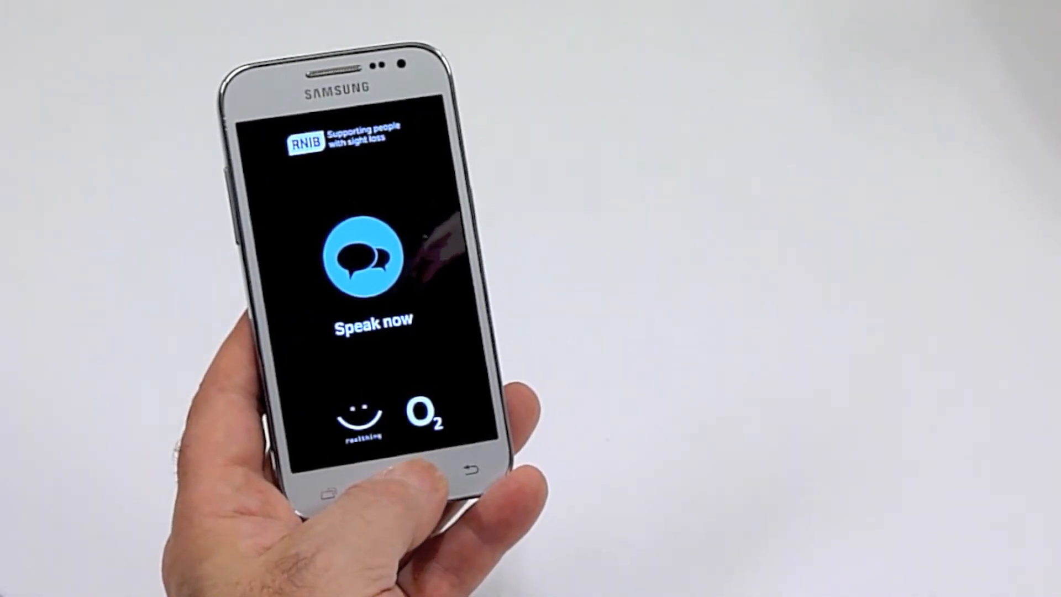
left_click(360, 256)
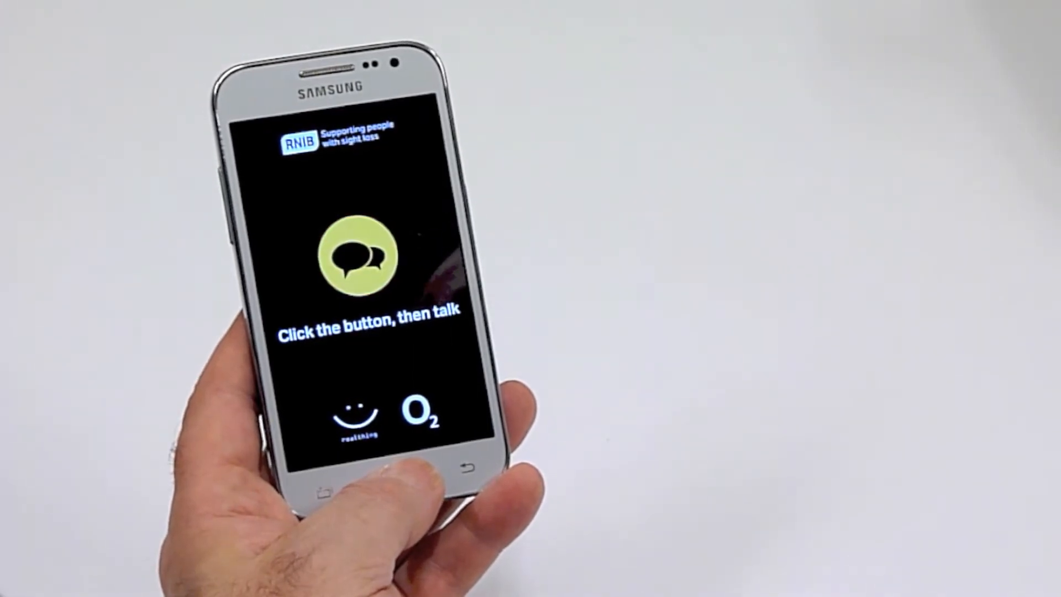
left_click(357, 256)
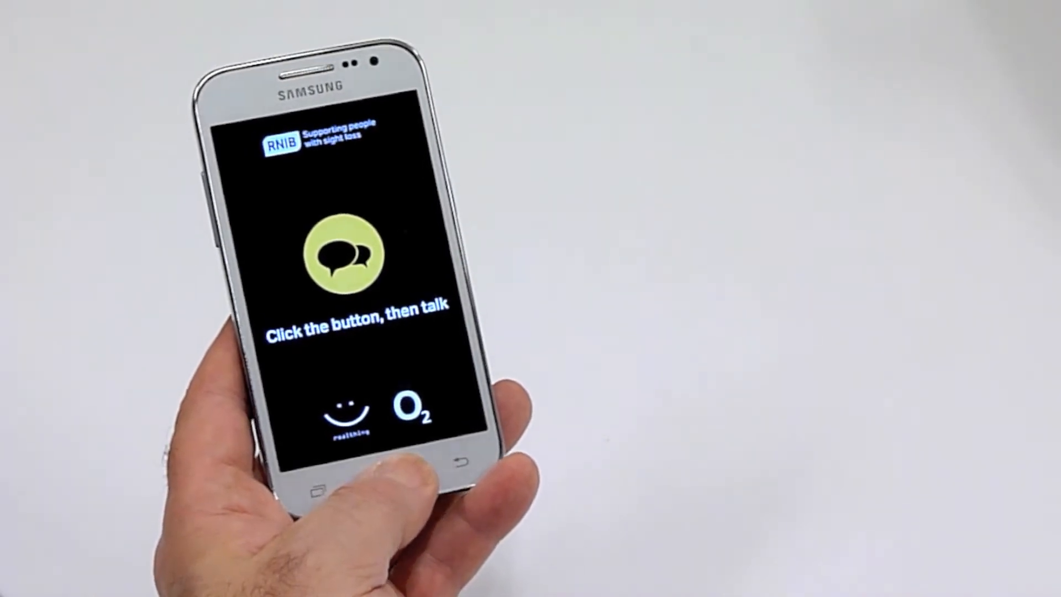
left_click(346, 254)
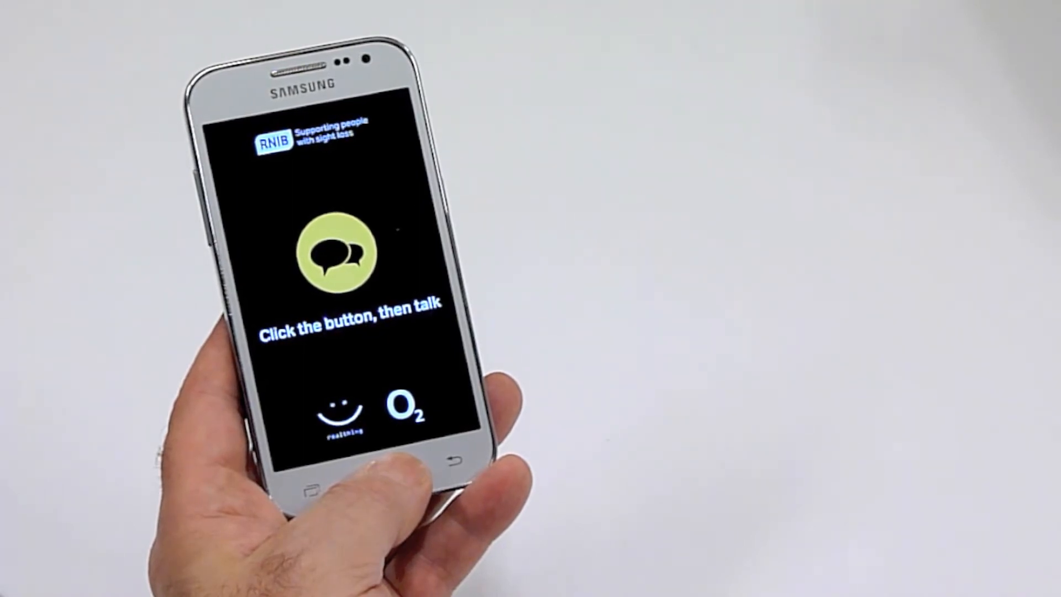
left_click(336, 251)
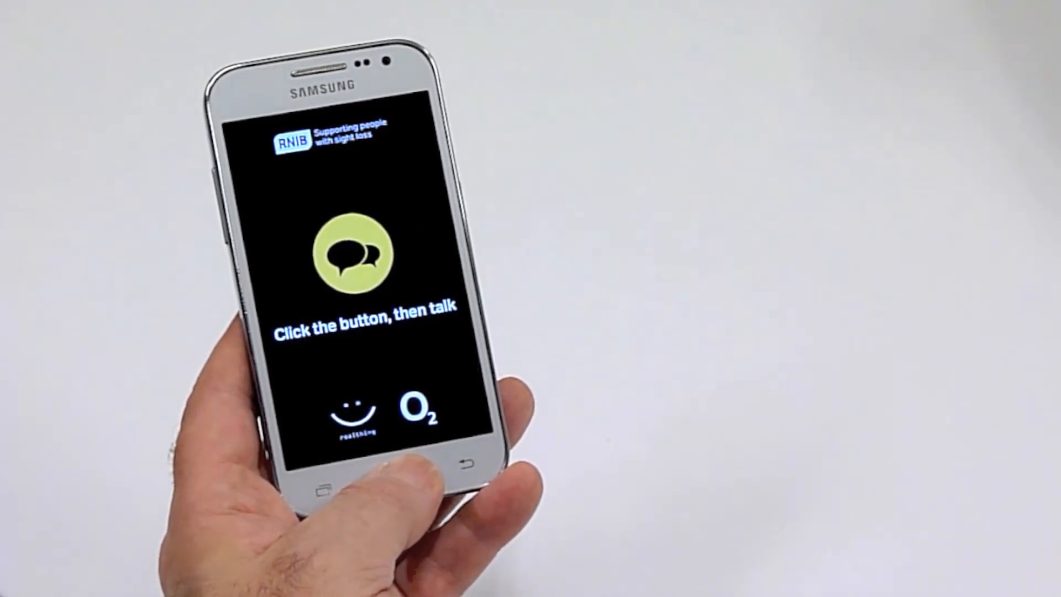
Step: Set the assistant listening again and let a second spoken request play through
left_click(352, 252)
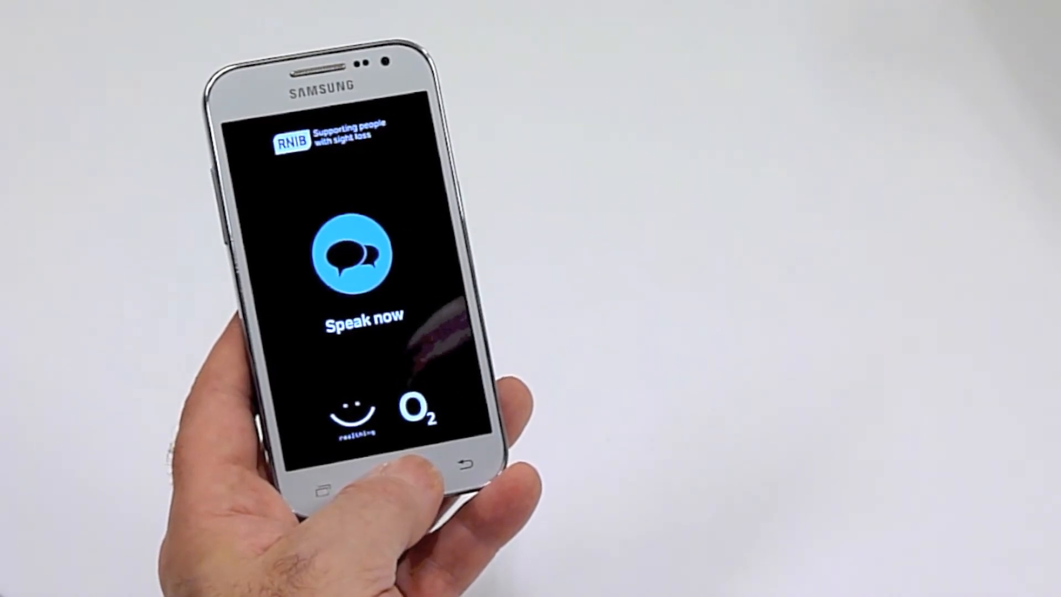
left_click(364, 253)
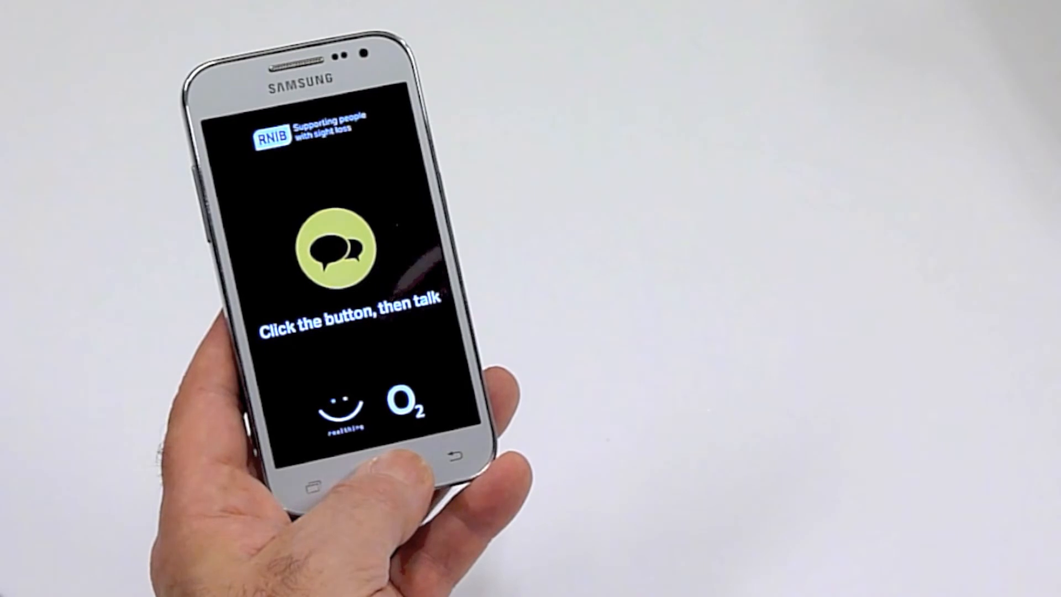
left_click(336, 248)
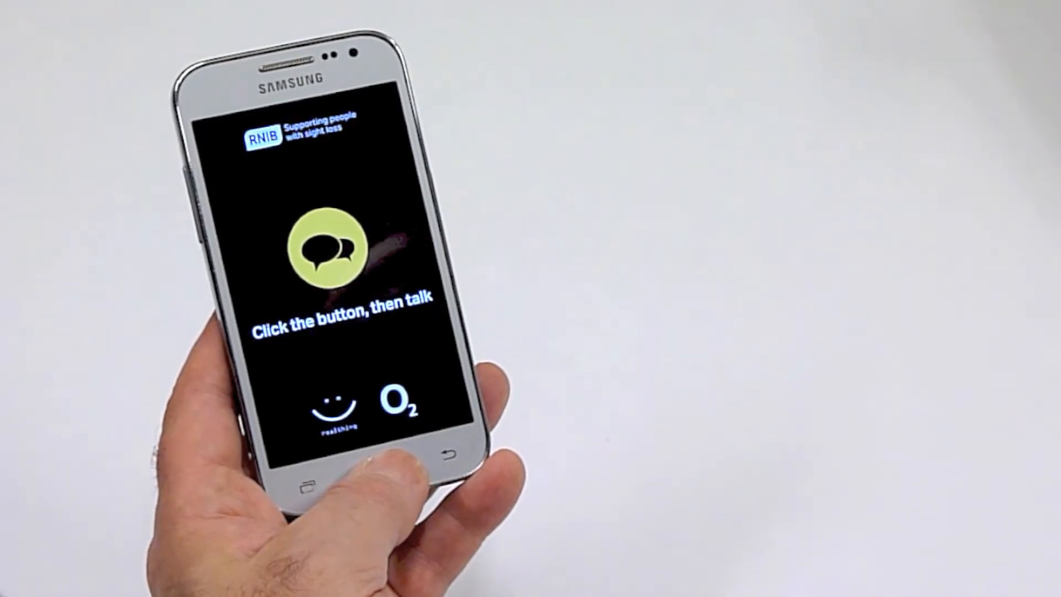
left_click(331, 247)
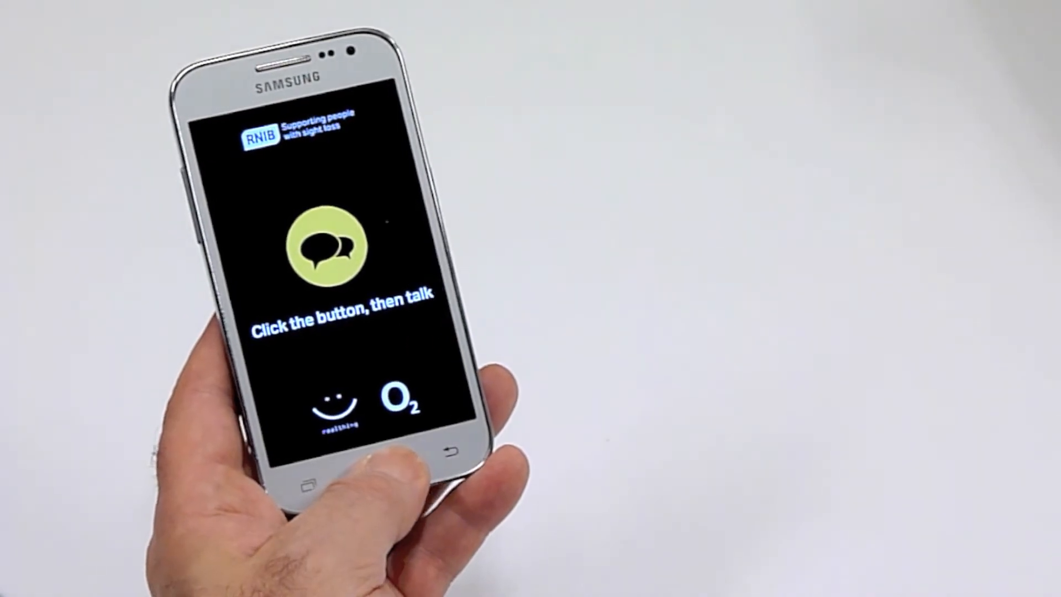
left_click(332, 245)
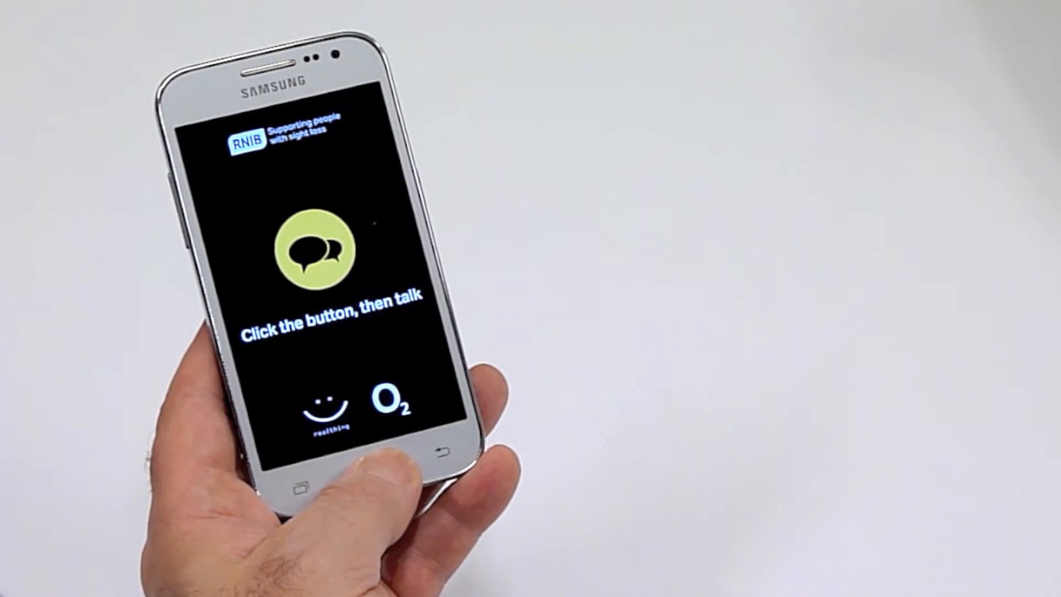
Step: Re-trigger listening for further spoken commands as each response finishes
left_click(316, 253)
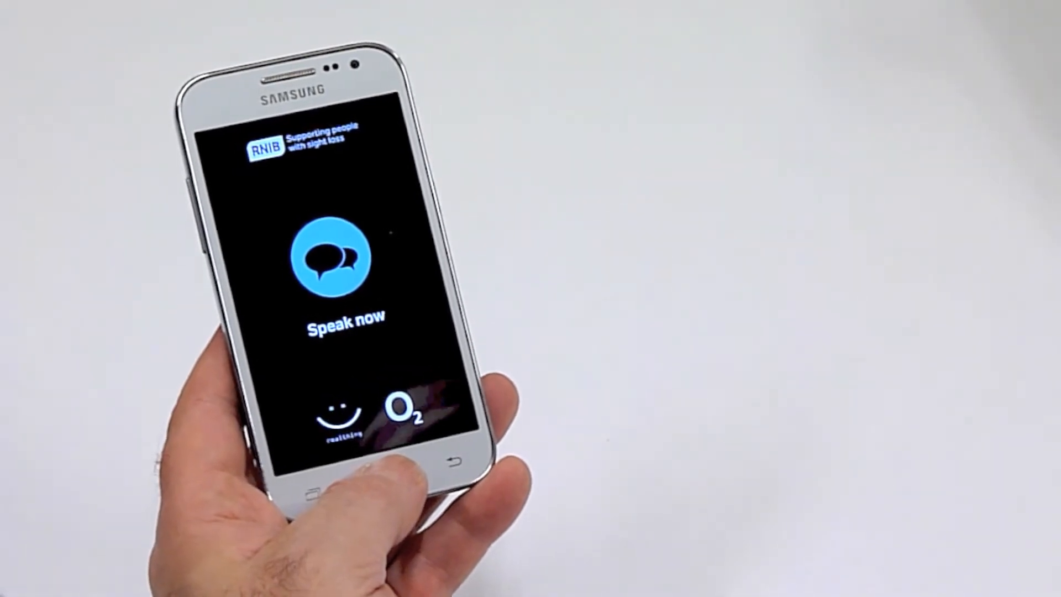
left_click(333, 257)
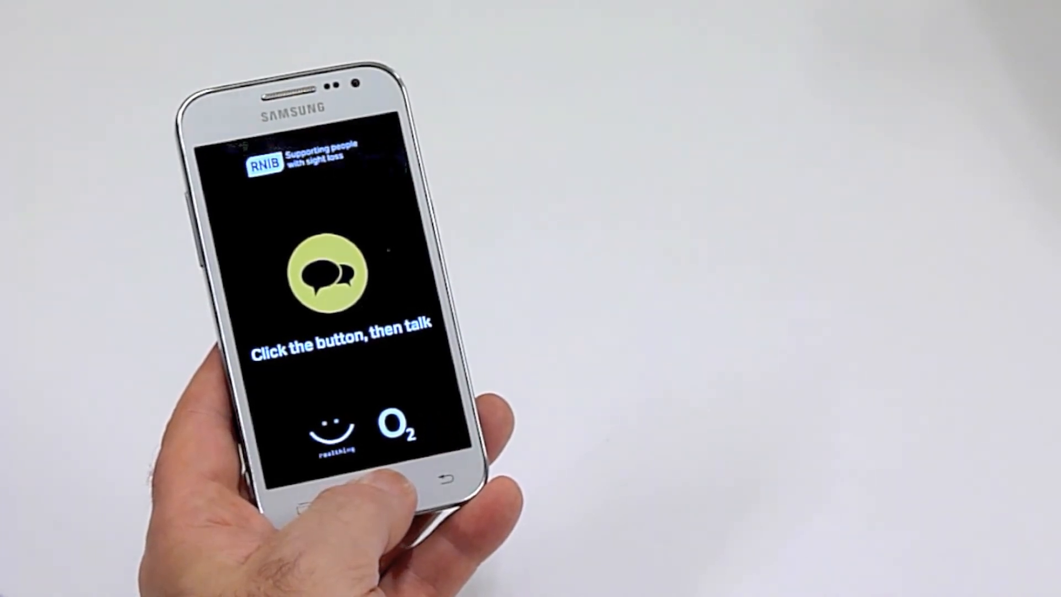
left_click(328, 273)
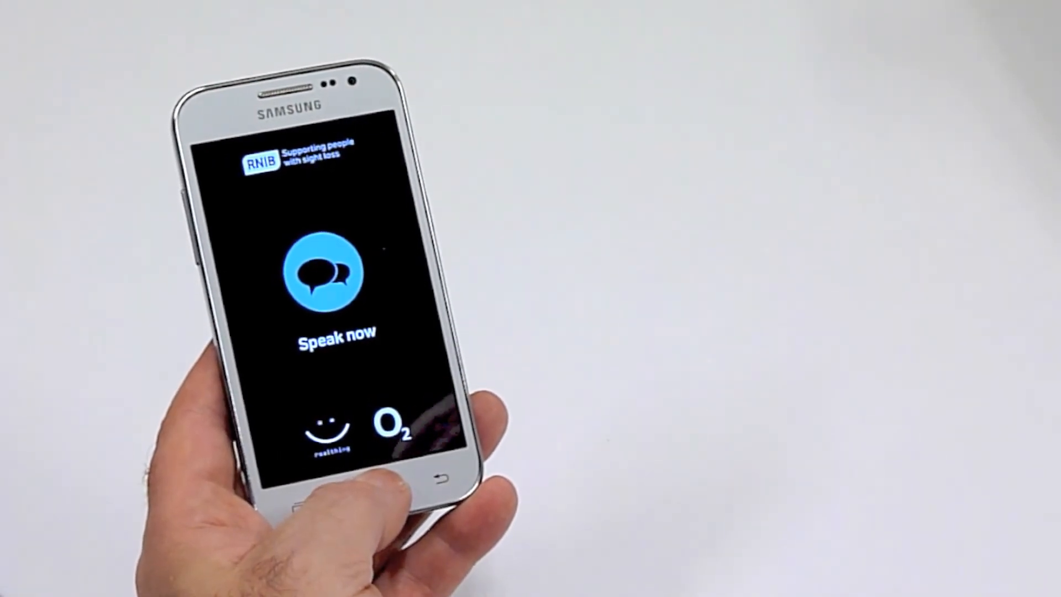
left_click(328, 272)
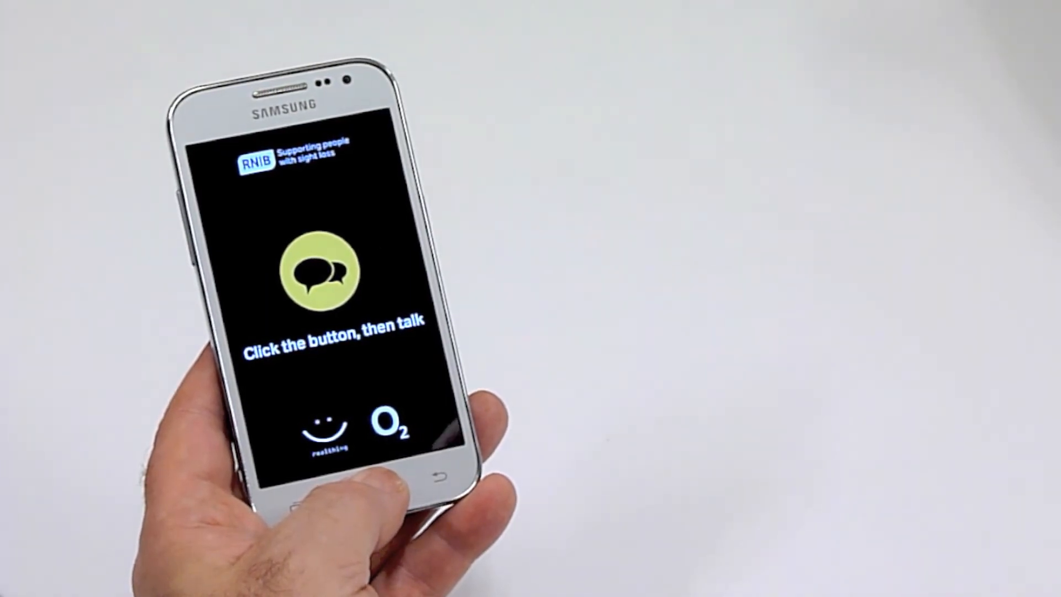
left_click(316, 271)
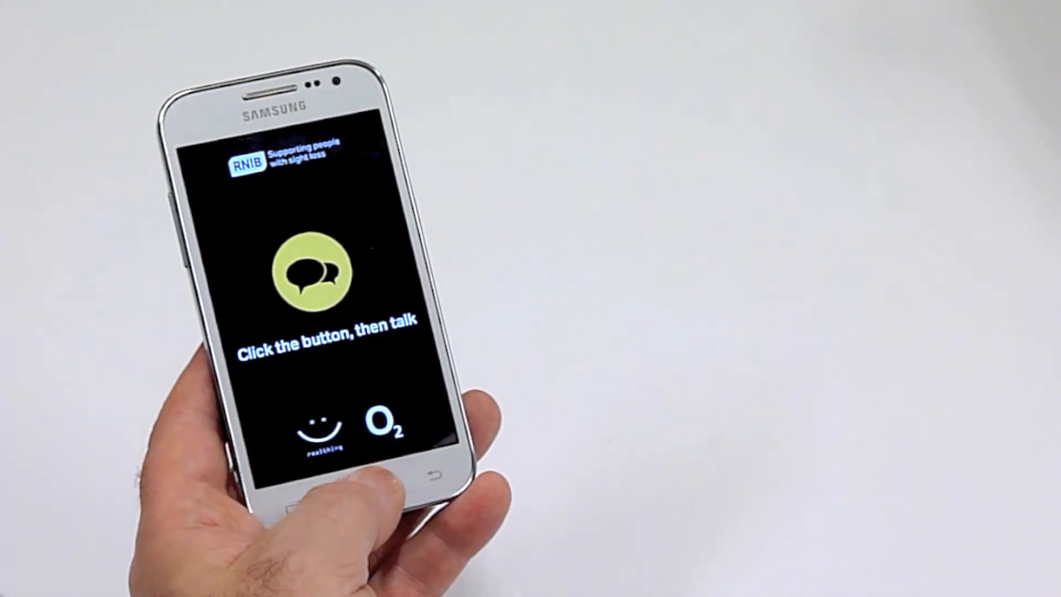
left_click(315, 269)
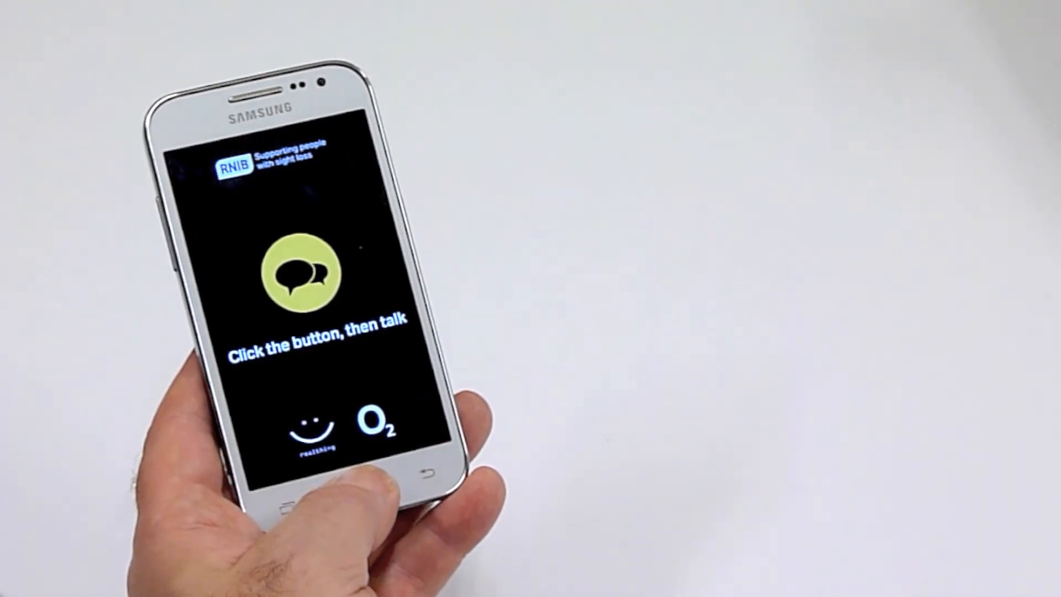
Step: Keep cycling the speech-bubble button between responses and listening for the next command
left_click(300, 274)
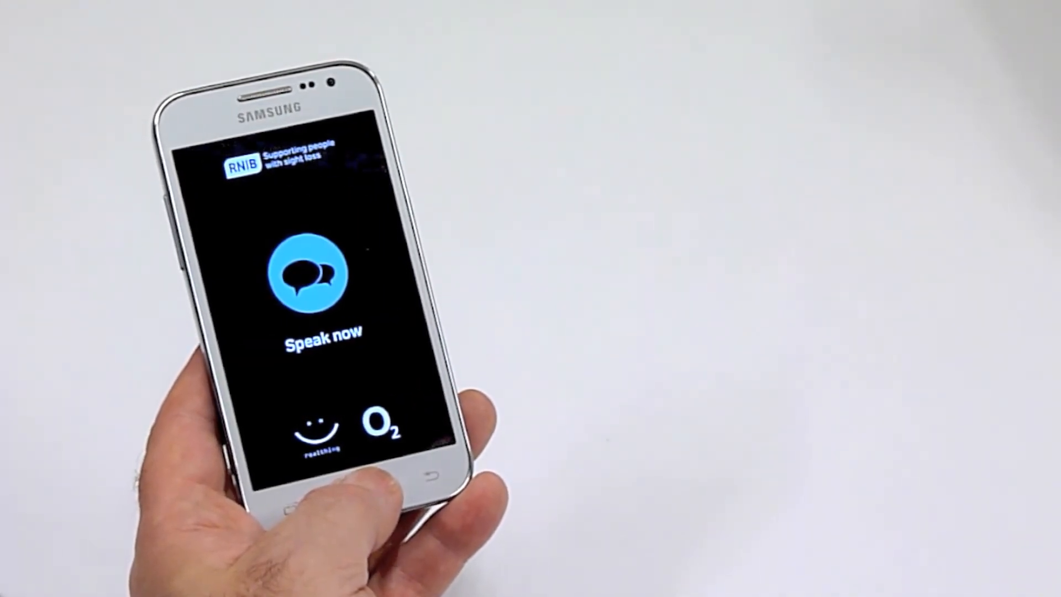
left_click(303, 275)
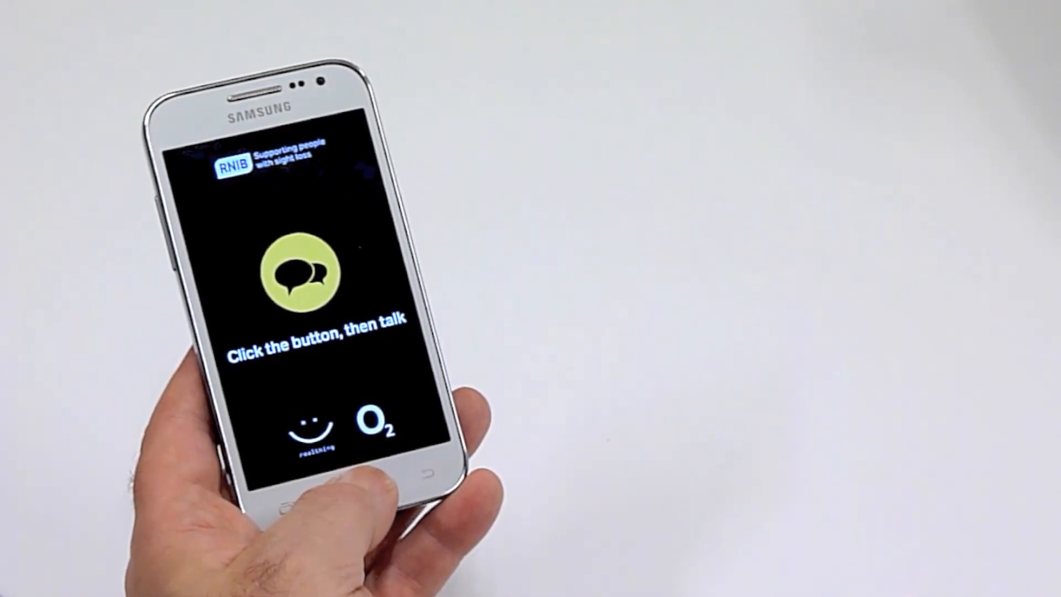
left_click(302, 272)
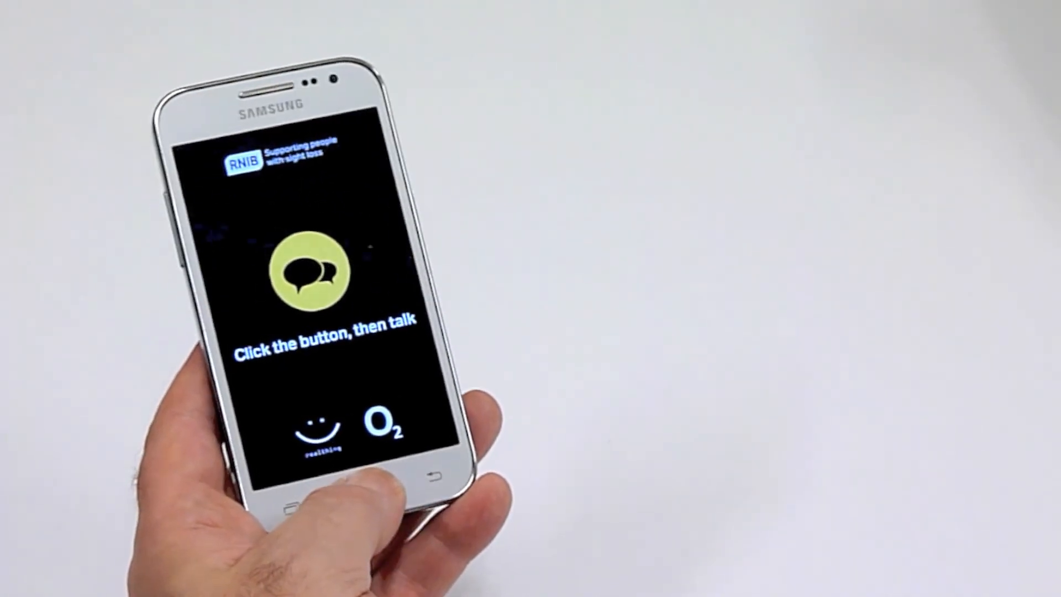
left_click(311, 269)
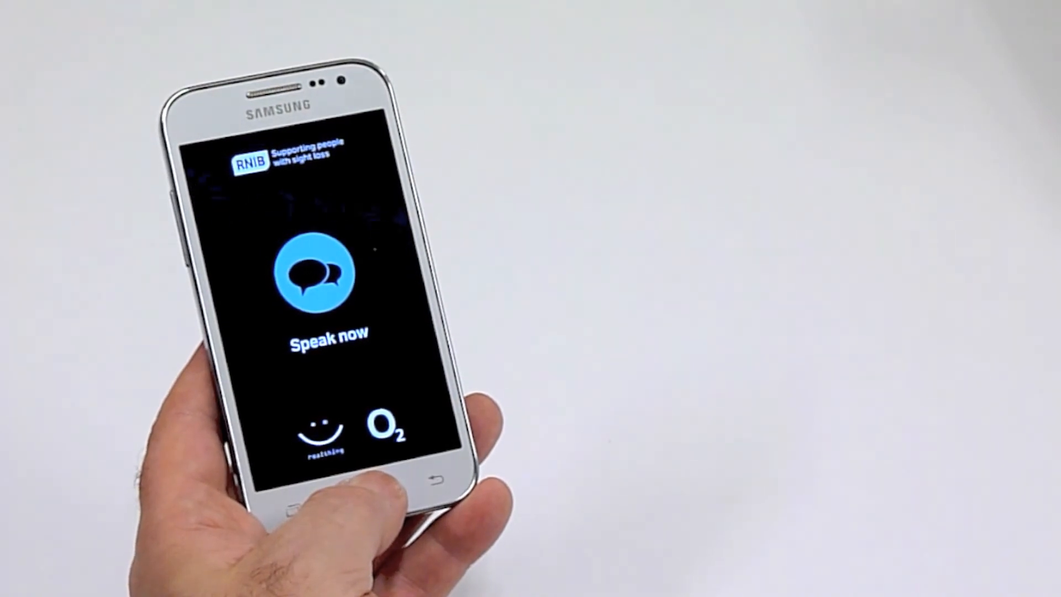
left_click(320, 272)
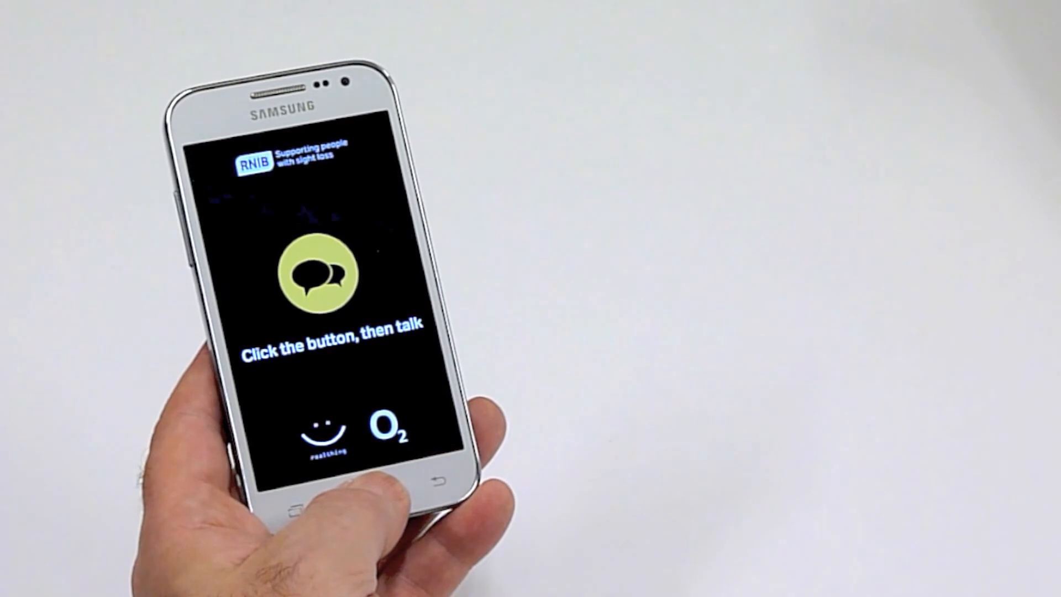
left_click(315, 272)
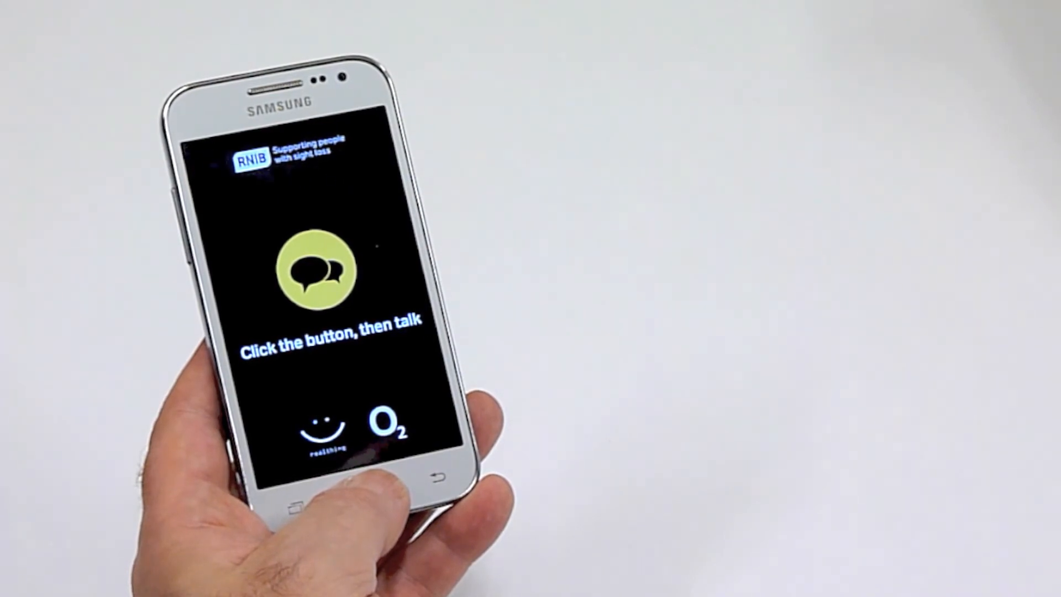
left_click(316, 270)
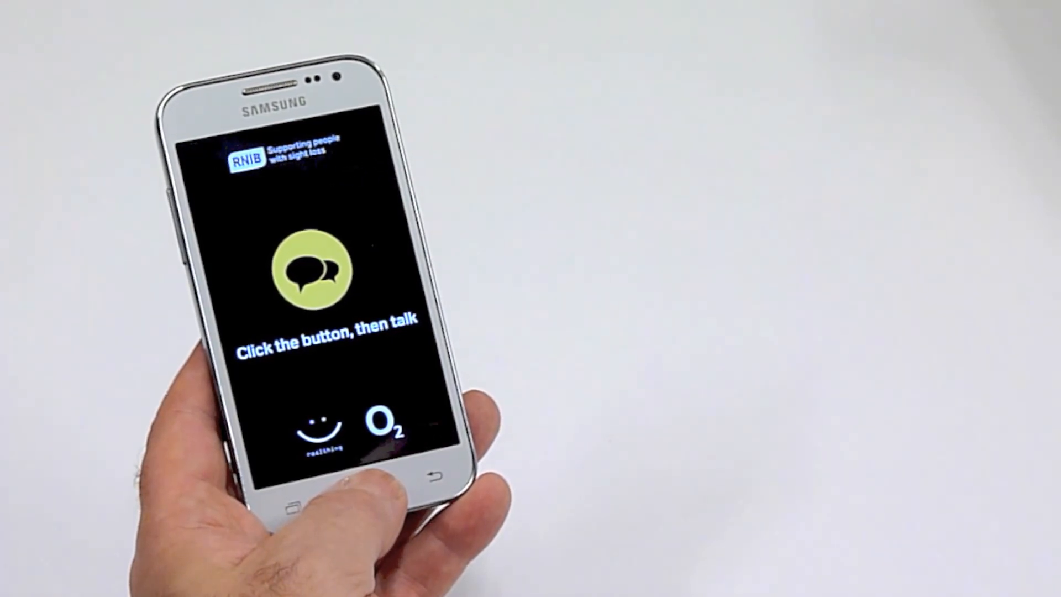
Step: Leave the assistant listening, button blue with 'Speak now' showing, for another command
left_click(315, 269)
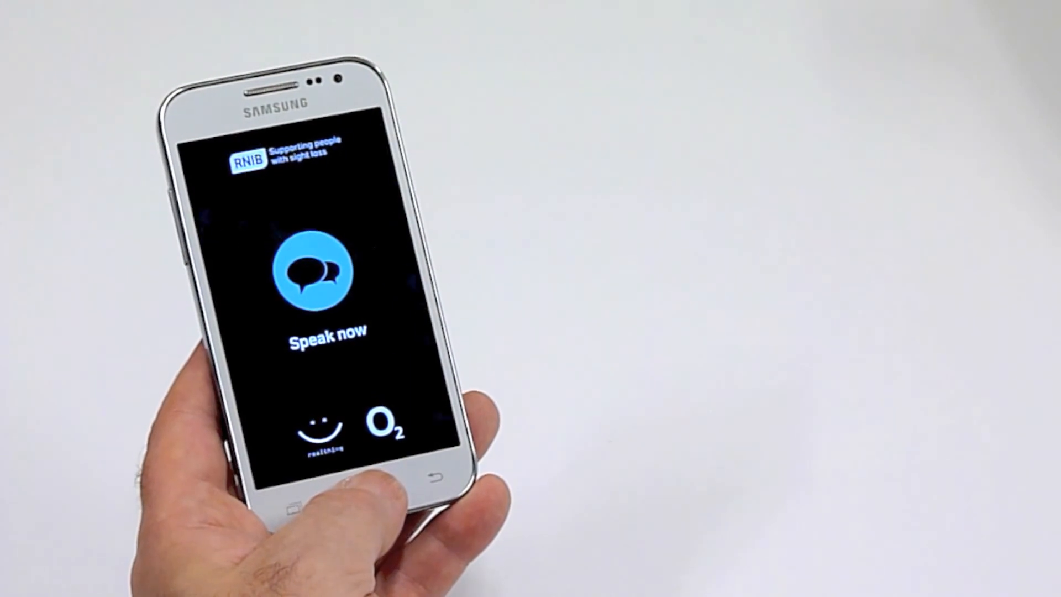
left_click(311, 271)
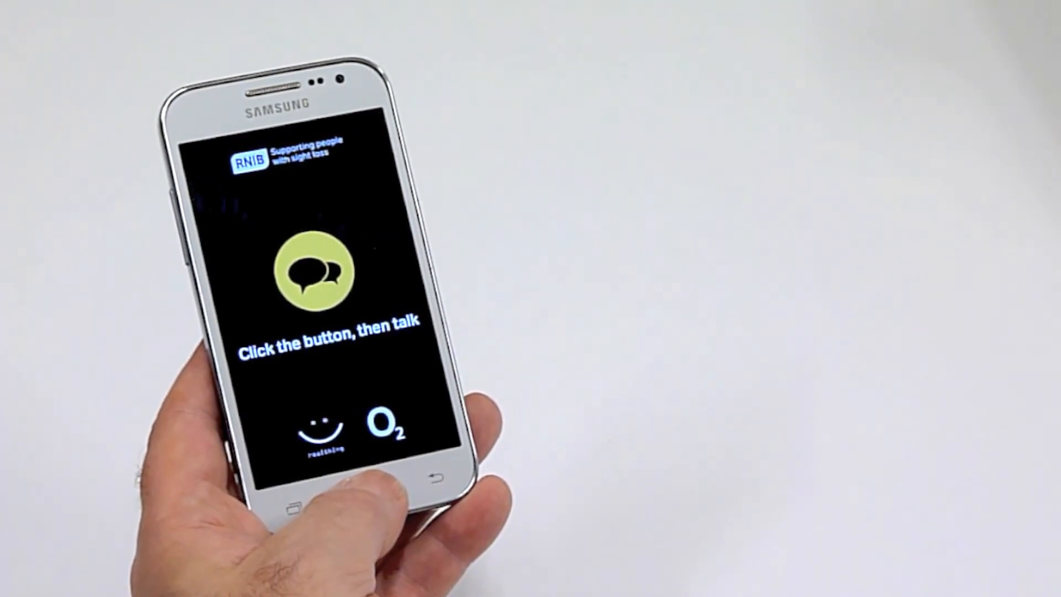
left_click(314, 268)
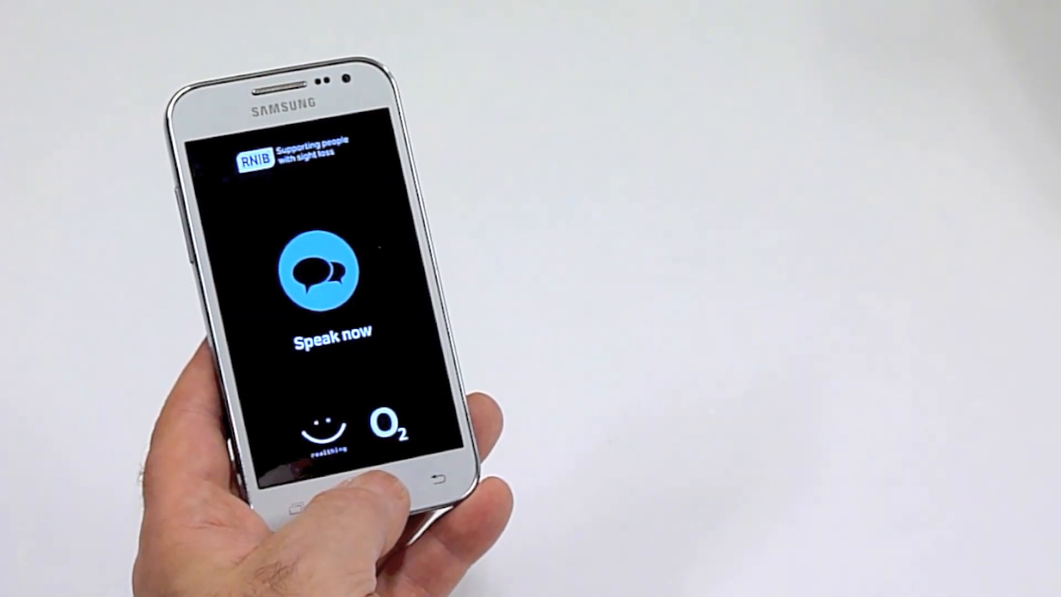